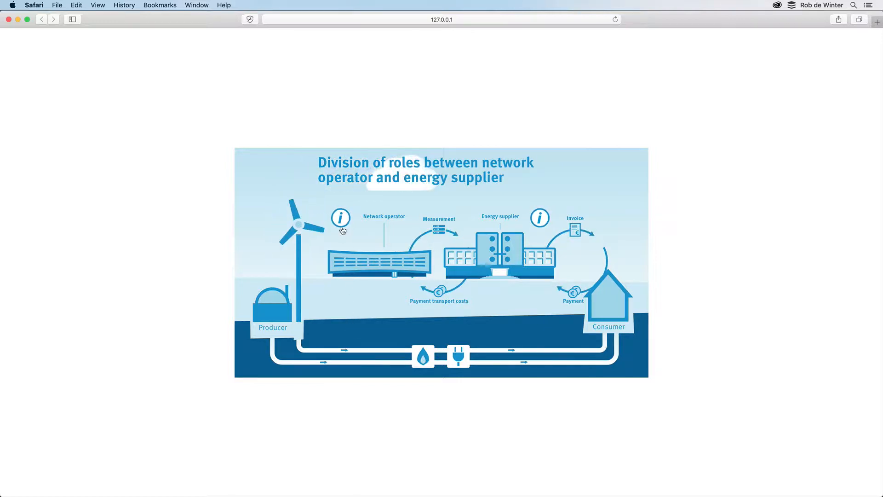
Step: Retest the info button in the browser, then select frame 1 of the popup's Actions layer
{"action": "left_click", "coordinate": [340, 217]}
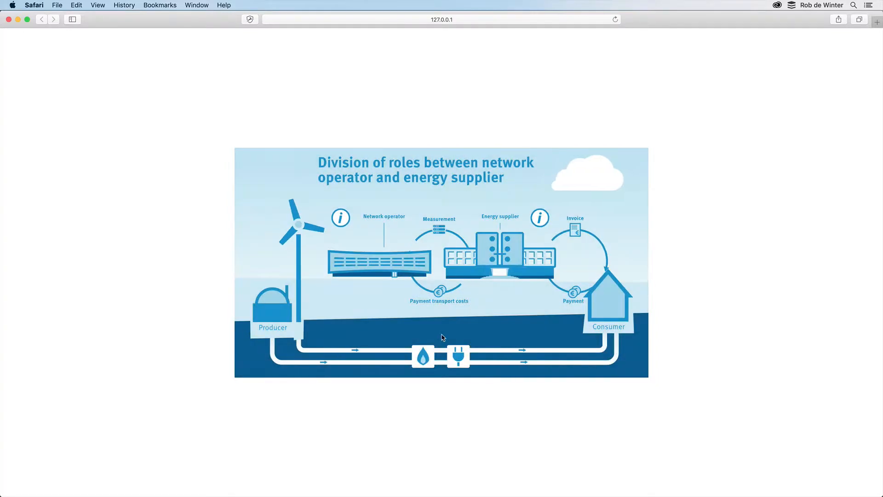
{"action": "left_click", "coordinate": [400, 482]}
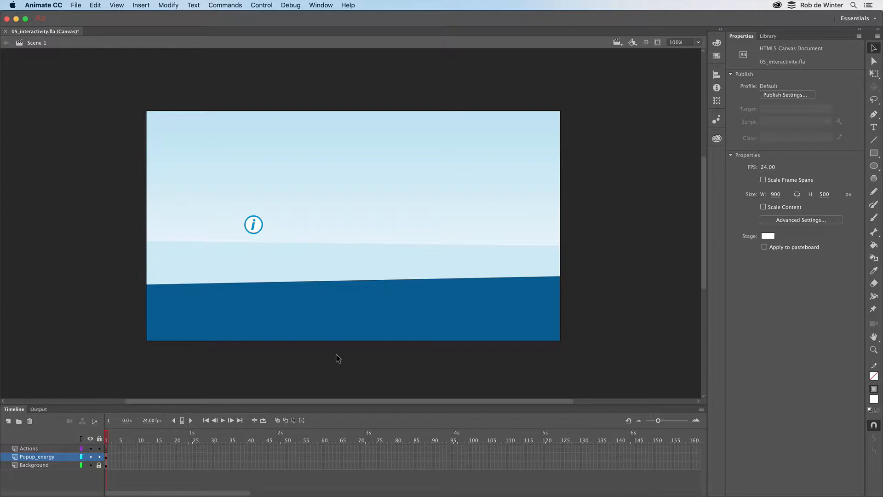
{"action": "mouse_move", "coordinate": [274, 94]}
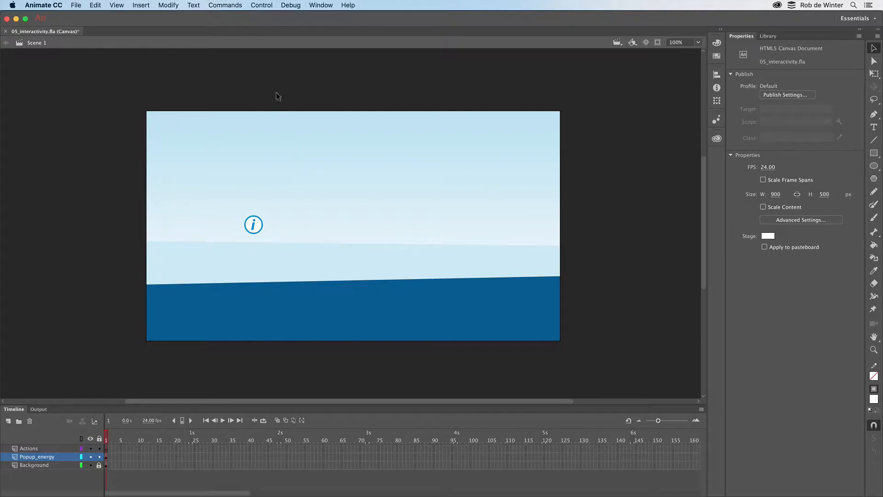
{"action": "left_click", "coordinate": [261, 5]}
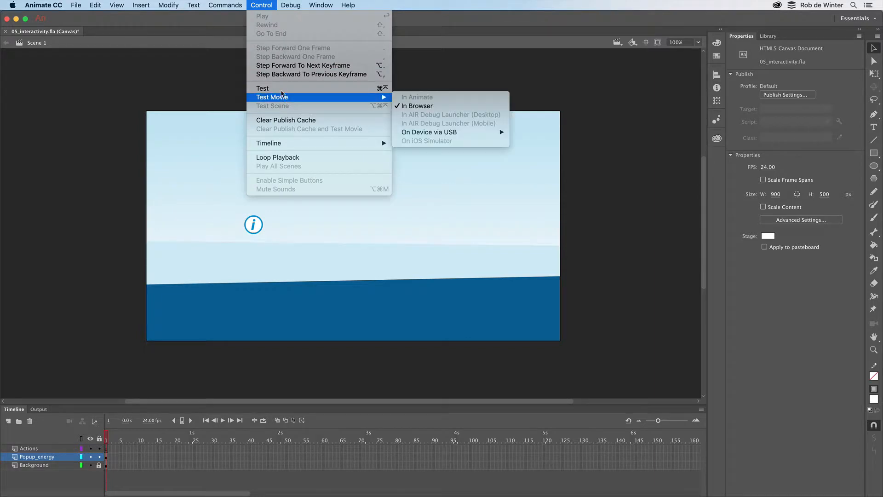
{"action": "left_click", "coordinate": [418, 105]}
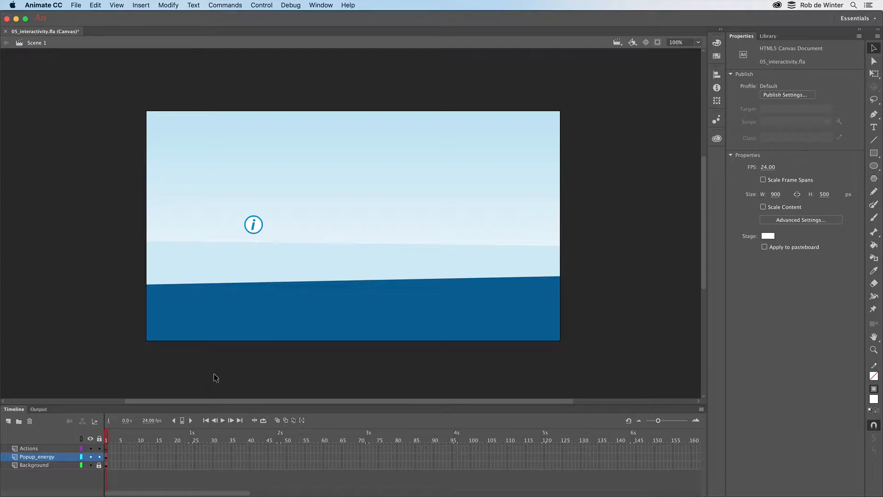
{"action": "mouse_move", "coordinate": [218, 374]}
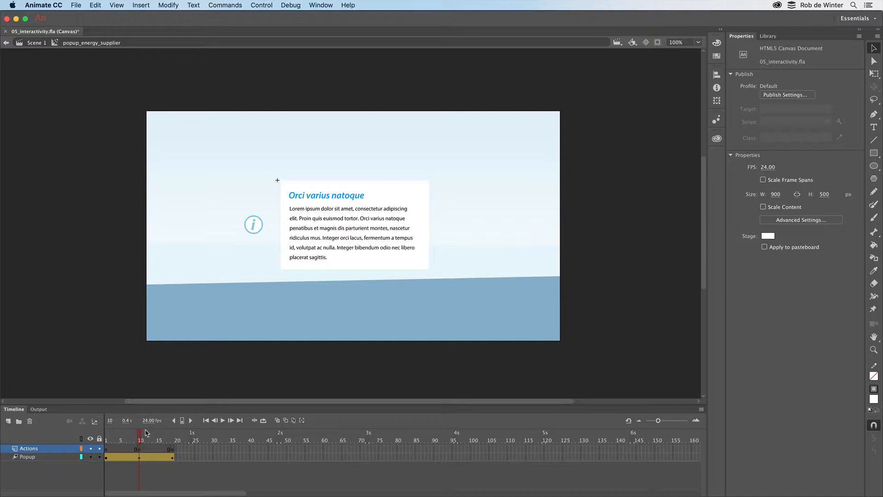
{"action": "left_click", "coordinate": [171, 440]}
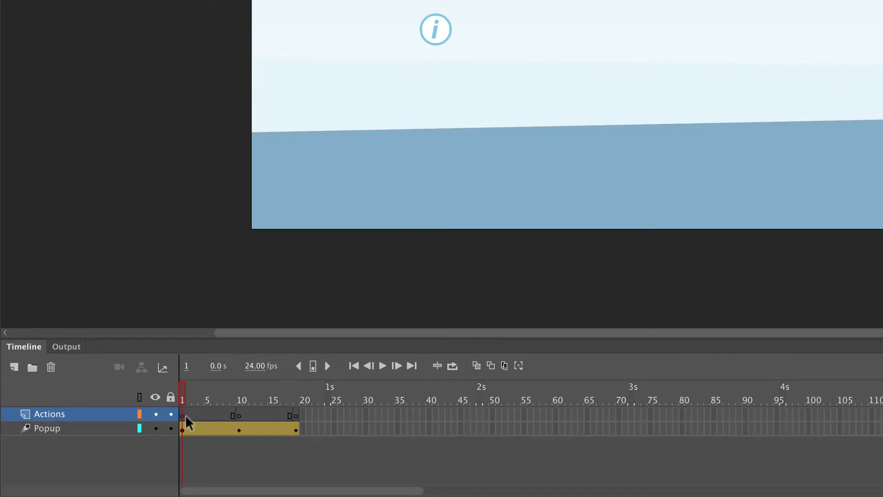
{"action": "left_click", "coordinate": [183, 430]}
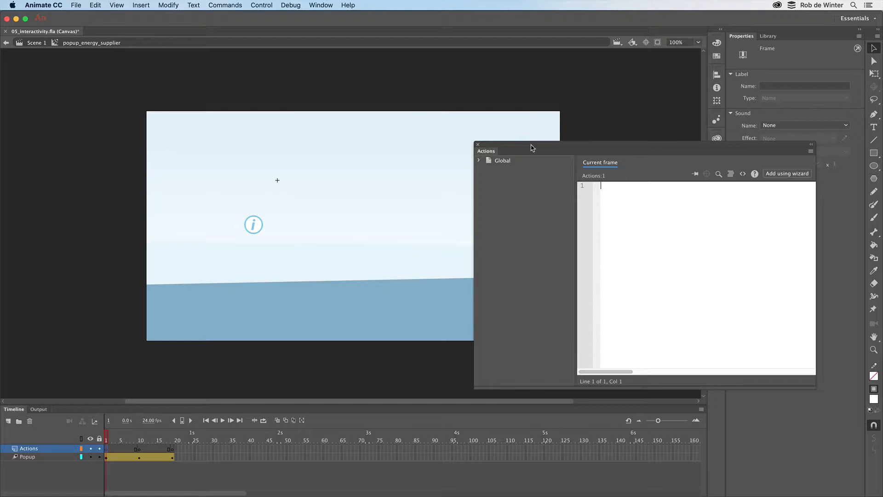
{"action": "mouse_move", "coordinate": [624, 155]}
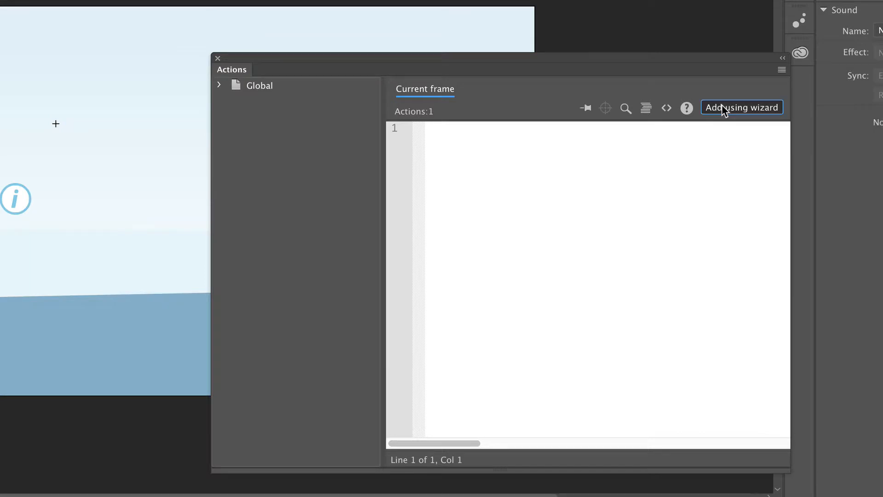
Step: Add a wizard-built stop() for this timeline to frame 1, triggered with this frame
{"action": "left_click", "coordinate": [742, 107]}
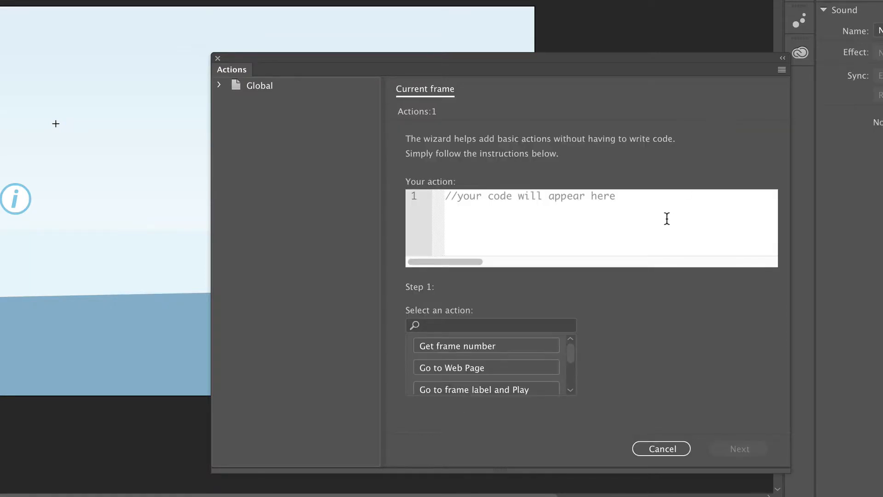
{"action": "mouse_move", "coordinate": [642, 303]}
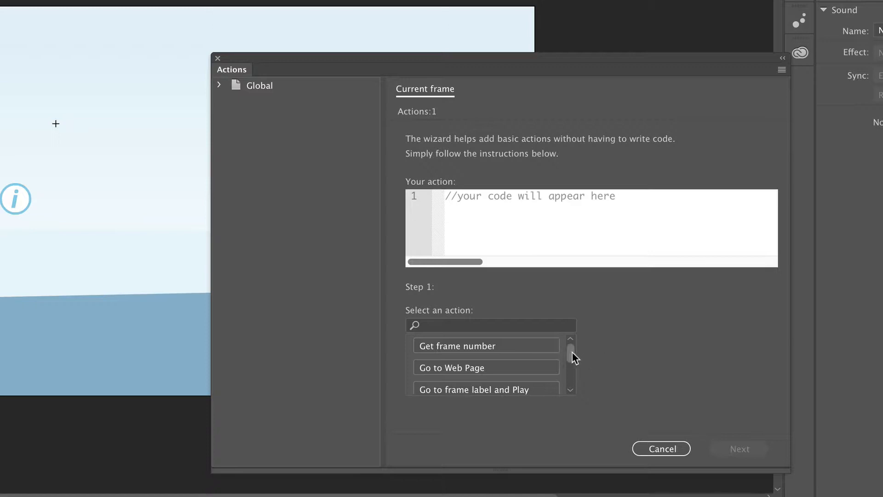
{"action": "scroll", "scroll_direction": "down", "scroll_amount": 3}
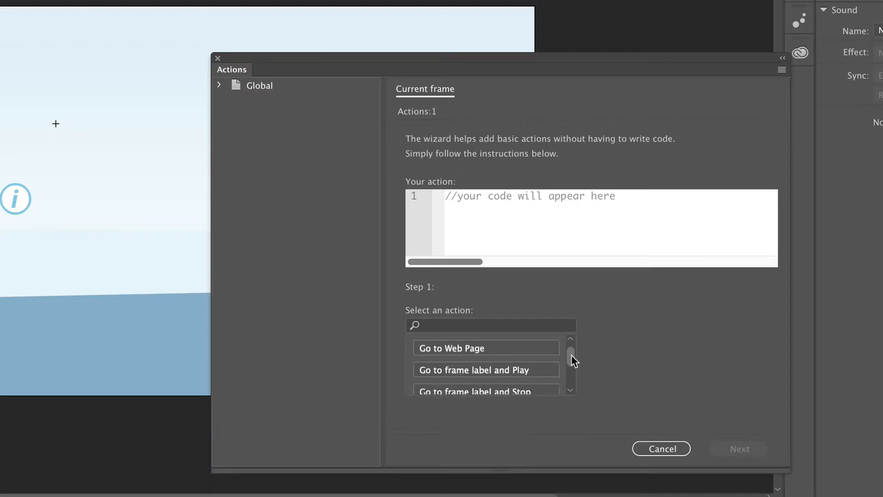
{"action": "scroll", "scroll_direction": "down", "scroll_amount": 3}
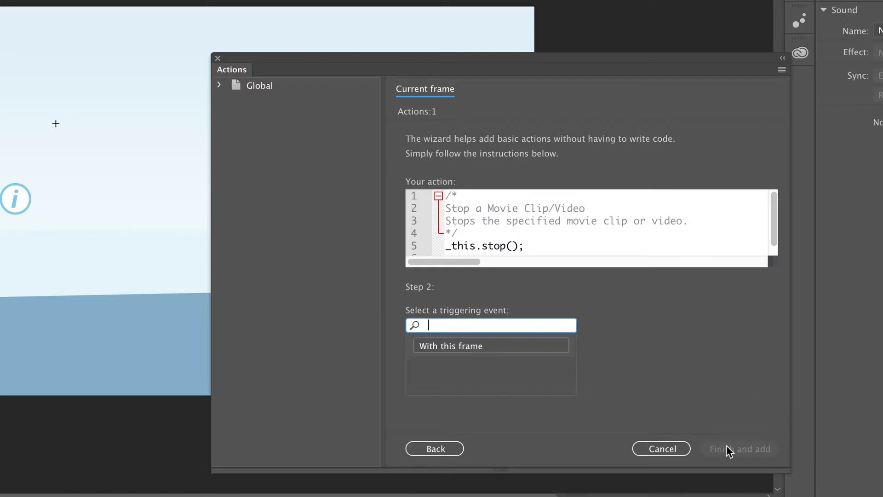
{"action": "mouse_move", "coordinate": [521, 354]}
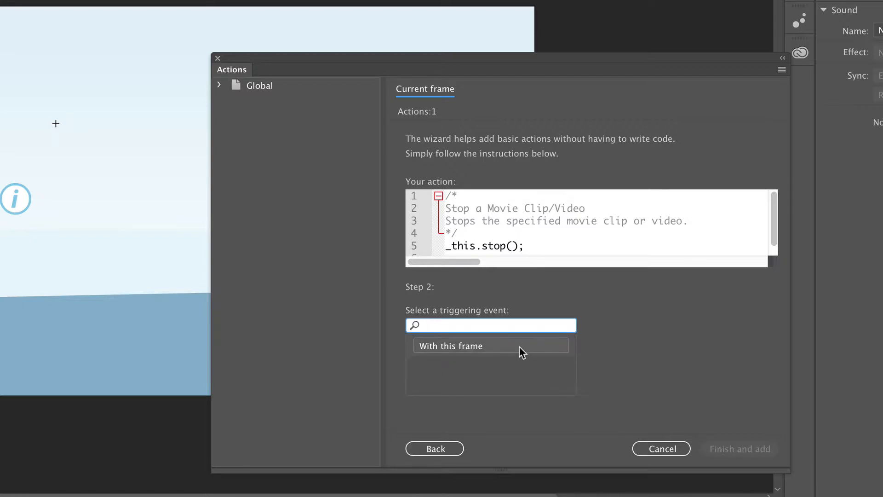
{"action": "left_click", "coordinate": [469, 346]}
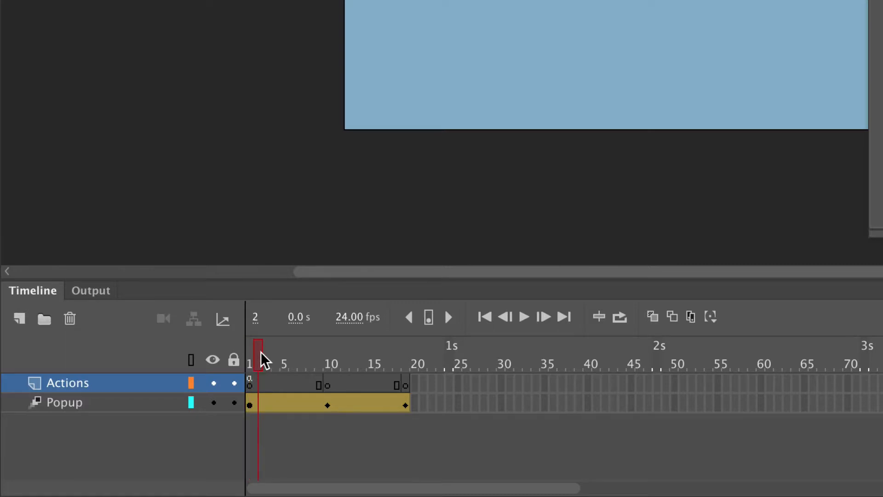
{"action": "mouse_move", "coordinate": [279, 355]}
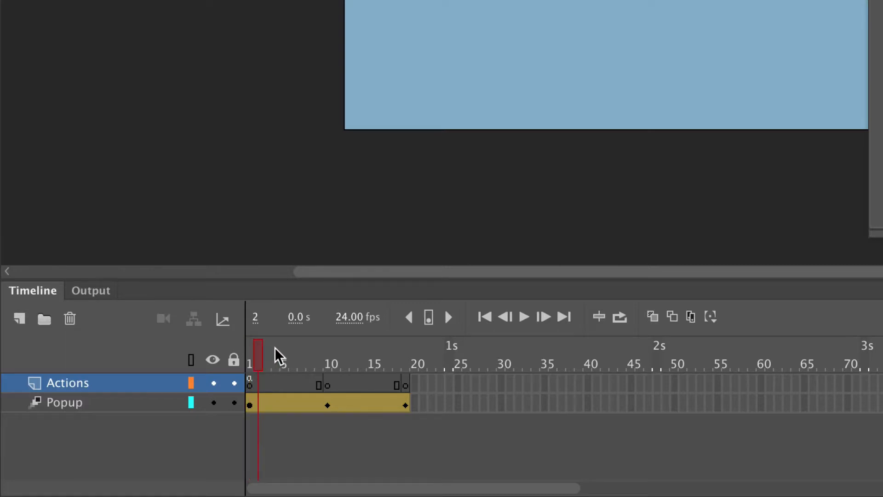
{"action": "mouse_move", "coordinate": [268, 393]}
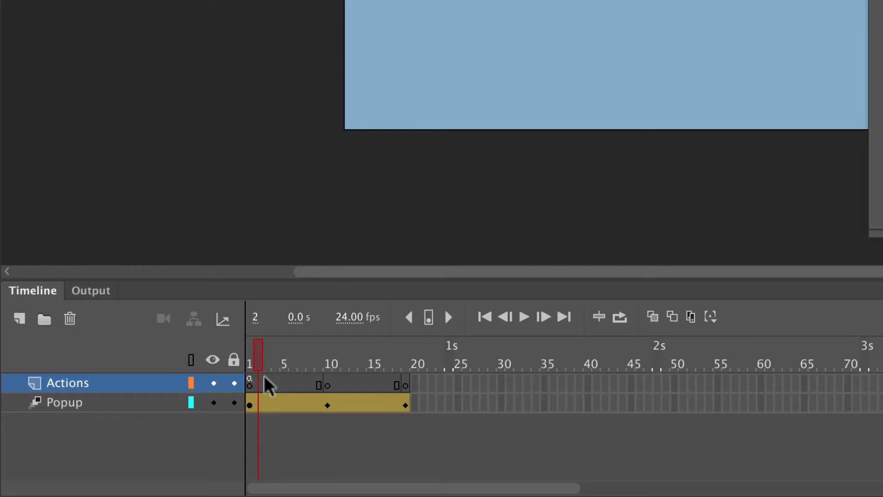
{"action": "mouse_move", "coordinate": [328, 397]}
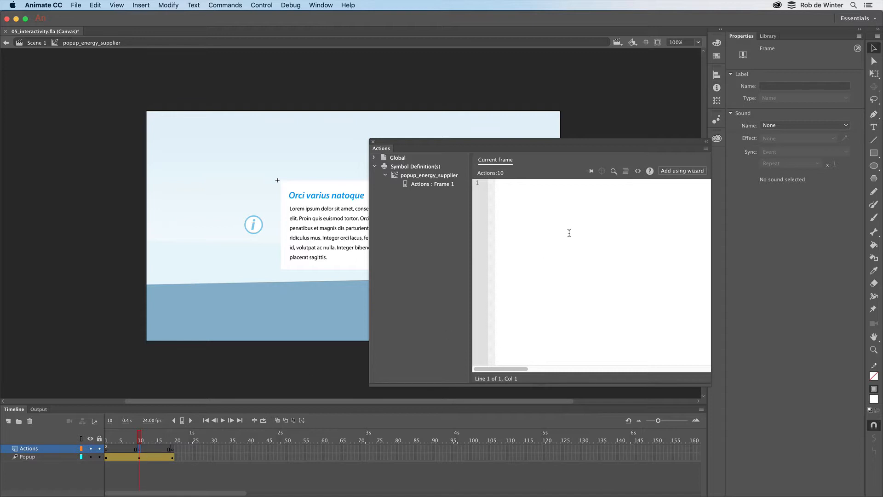
Step: Add a wizard-built stop action to frame 10, triggered with this frame
{"action": "left_click", "coordinate": [683, 171]}
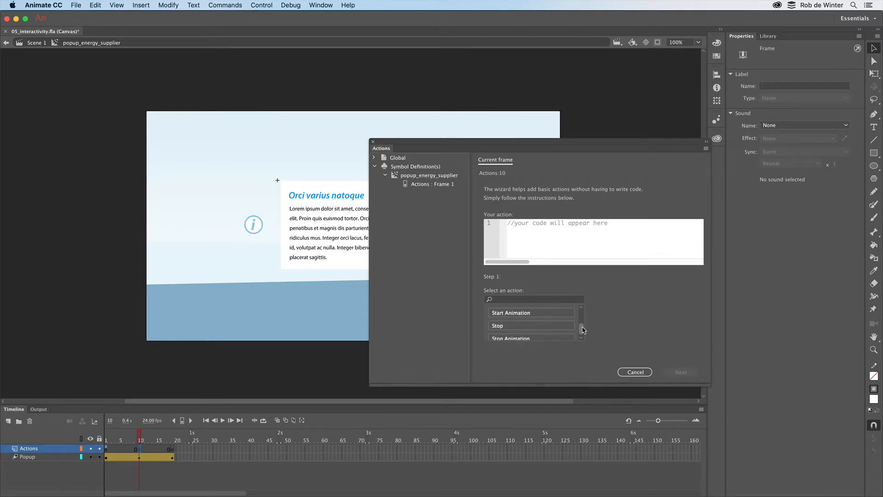
{"action": "left_click", "coordinate": [498, 326]}
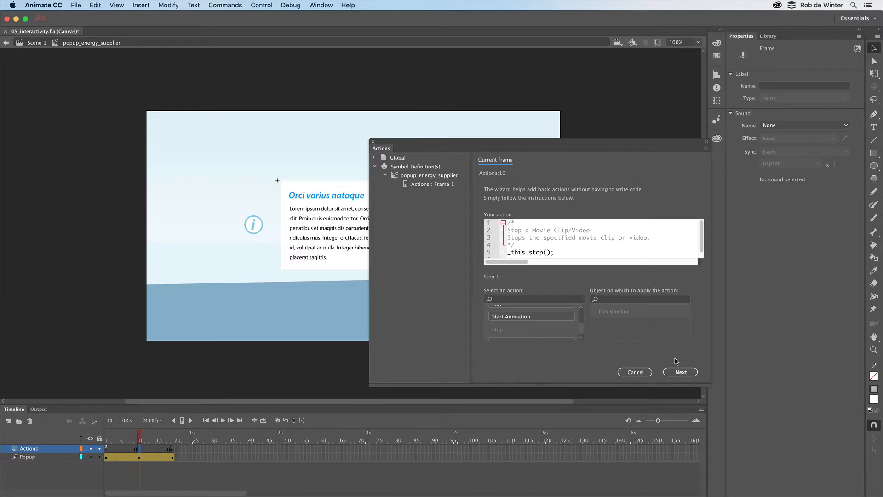
{"action": "left_click", "coordinate": [681, 372]}
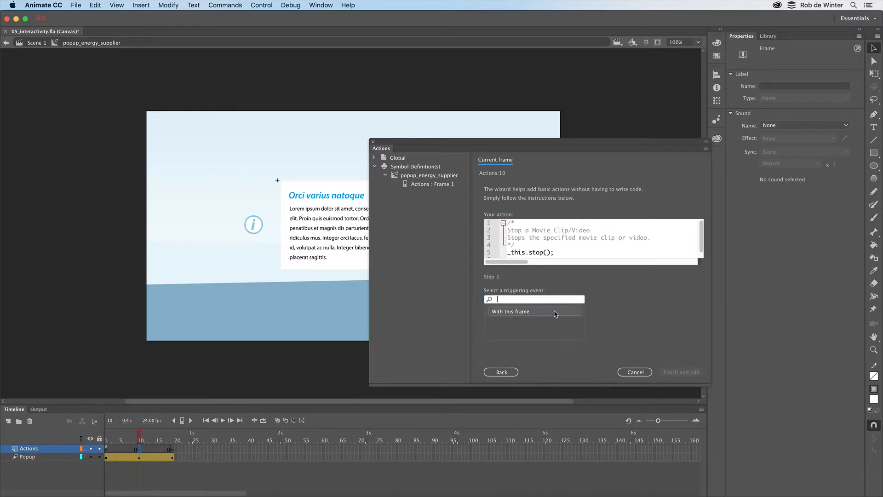
{"action": "left_click", "coordinate": [511, 312]}
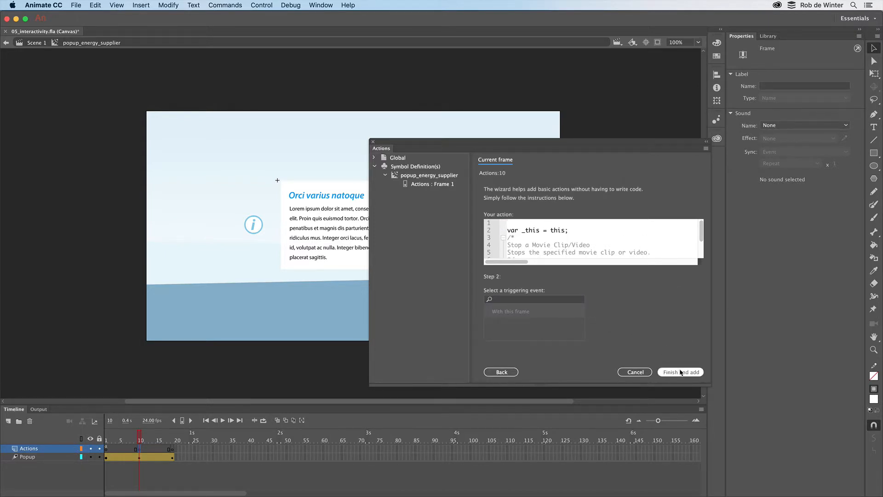
{"action": "left_click", "coordinate": [681, 371]}
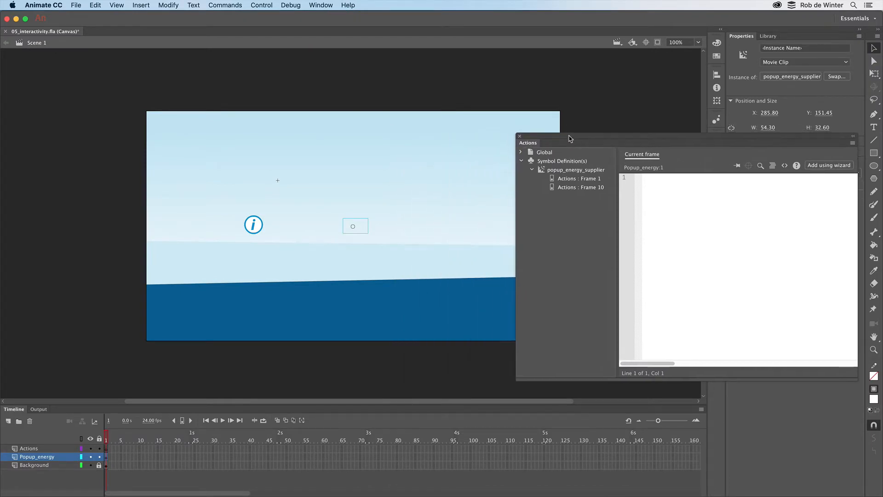
{"action": "mouse_move", "coordinate": [549, 152]}
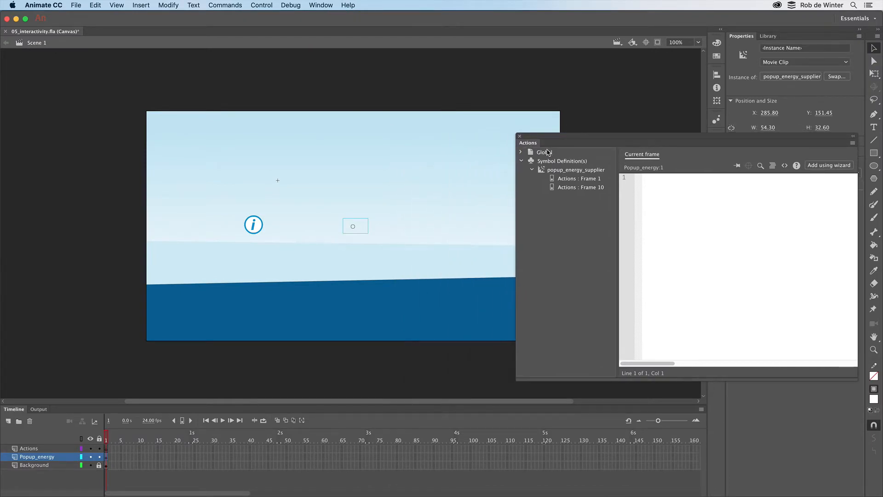
{"action": "mouse_move", "coordinate": [420, 231]}
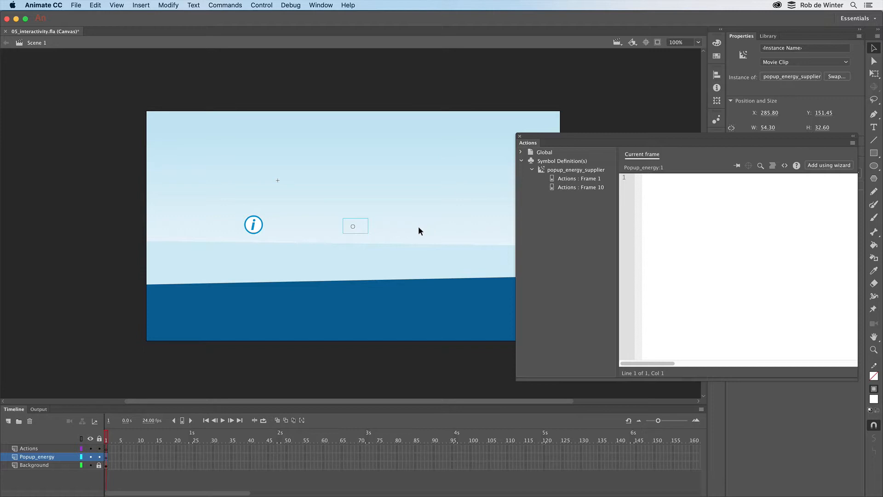
{"action": "mouse_move", "coordinate": [265, 239]}
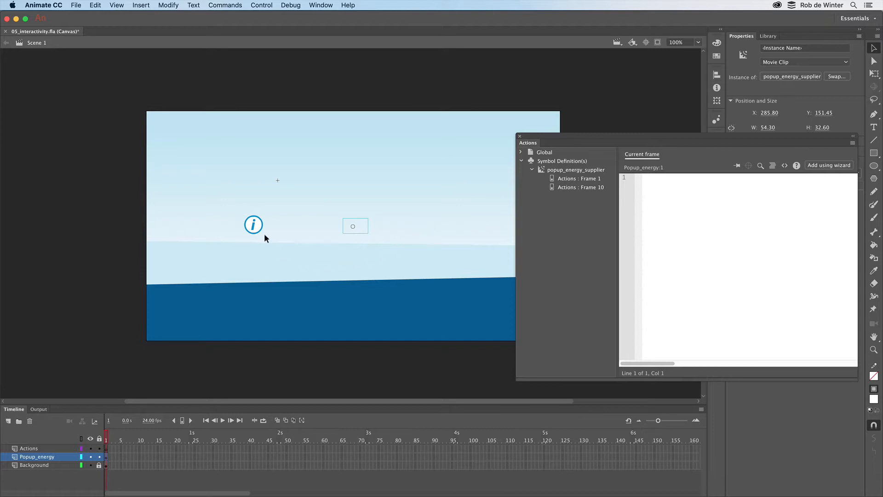
Step: Select the info button on stage and start entering its instance name, info_button
{"action": "left_click", "coordinate": [253, 225]}
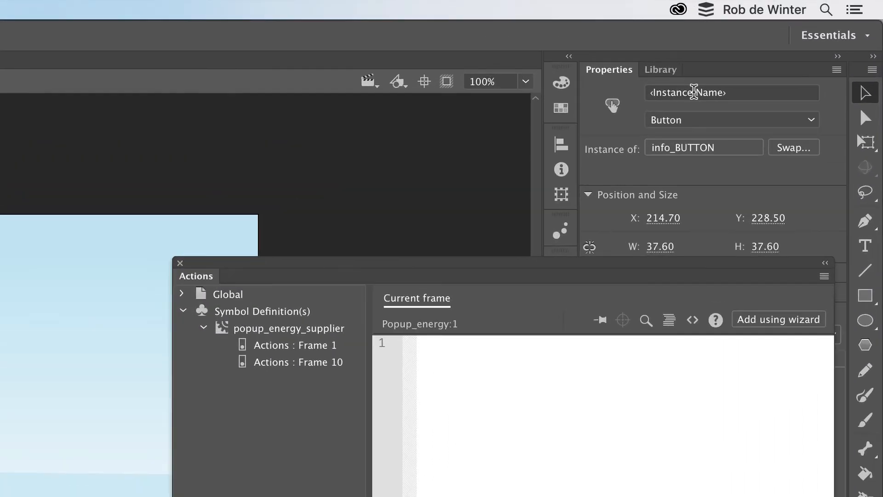
{"action": "left_click", "coordinate": [732, 93]}
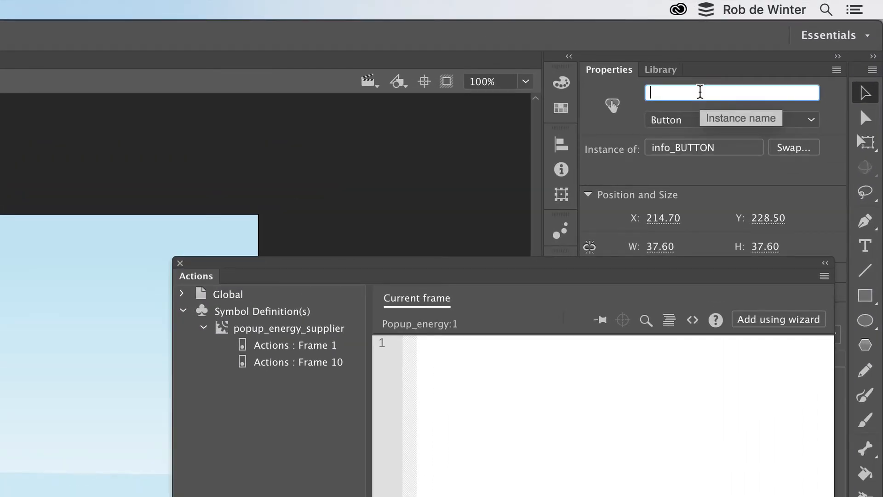
{"action": "type", "text": "in"}
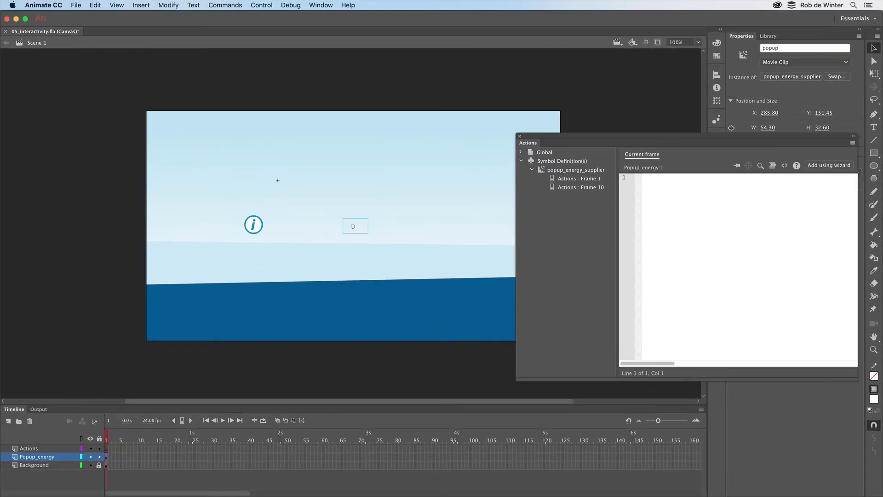
{"action": "mouse_move", "coordinate": [132, 438]}
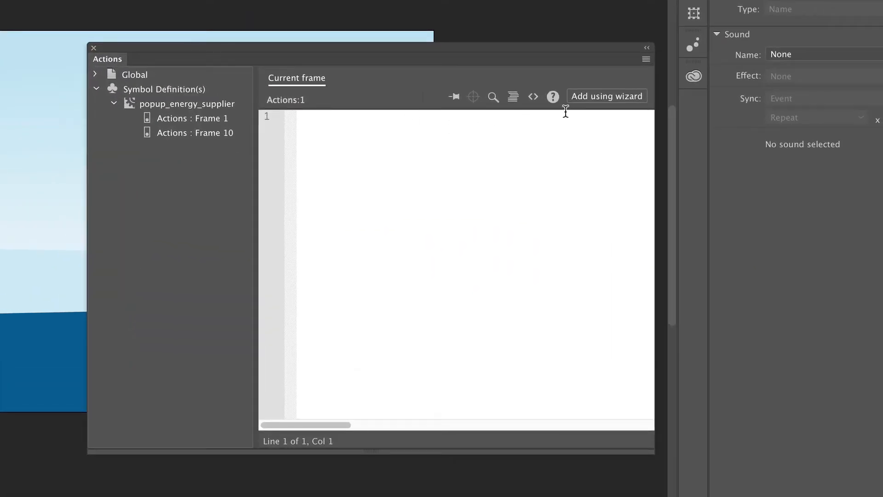
Step: Use the Actions wizard to play popup on a mouse click of info_button
{"action": "left_click", "coordinate": [607, 96]}
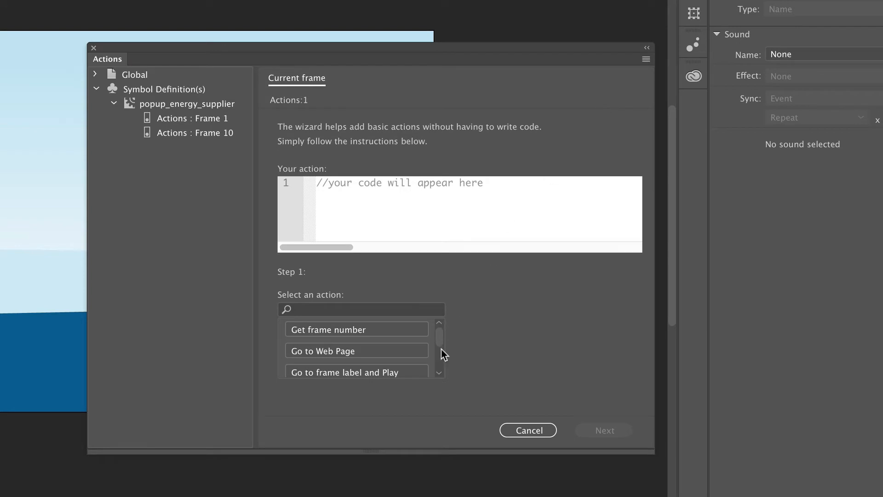
{"action": "scroll", "scroll_direction": "down", "scroll_amount": 3}
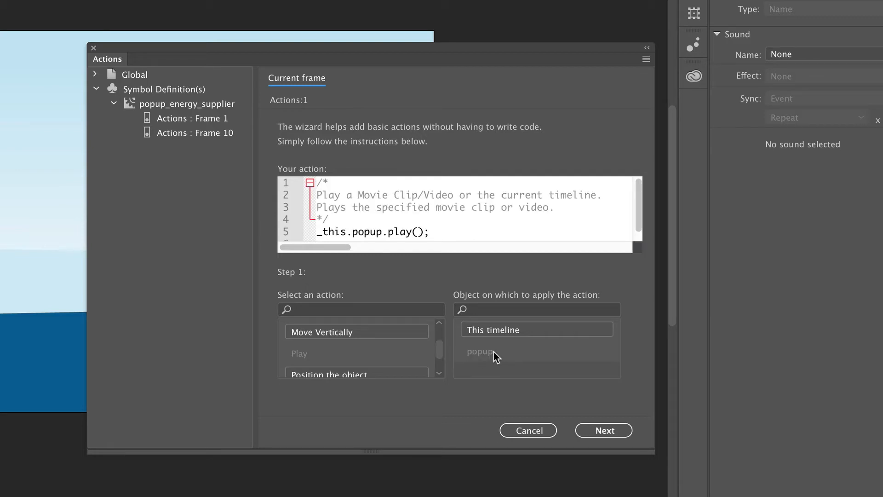
{"action": "left_click", "coordinate": [604, 431]}
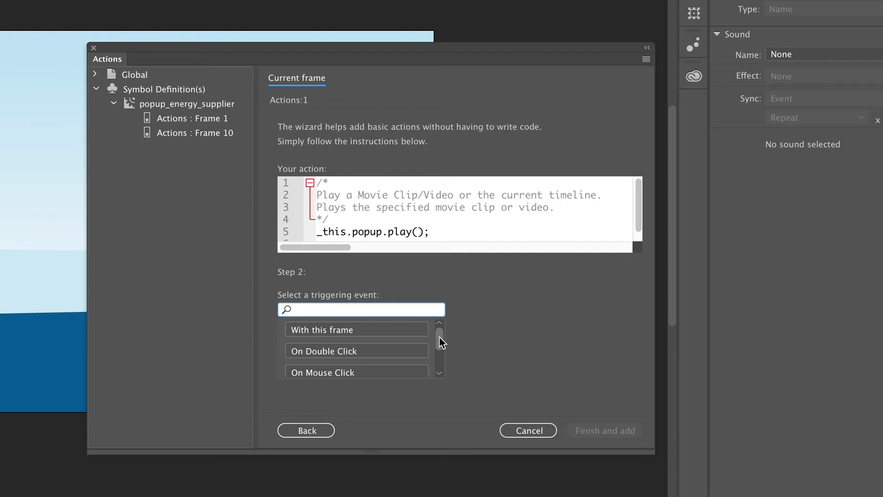
{"action": "scroll", "scroll_direction": "down", "scroll_amount": 3}
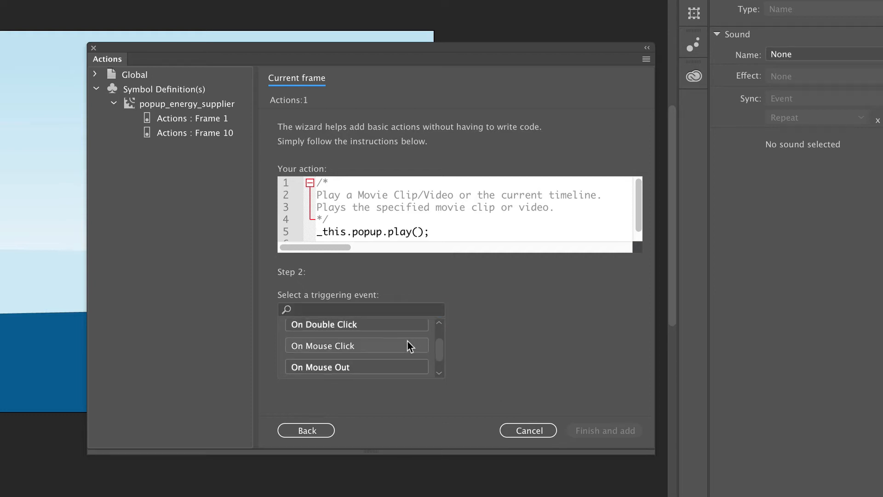
{"action": "left_click", "coordinate": [322, 345]}
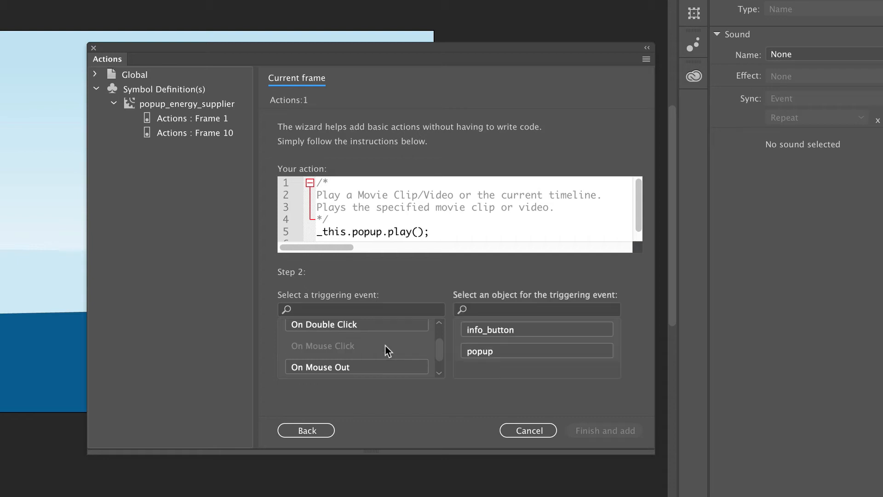
{"action": "mouse_move", "coordinate": [439, 337]}
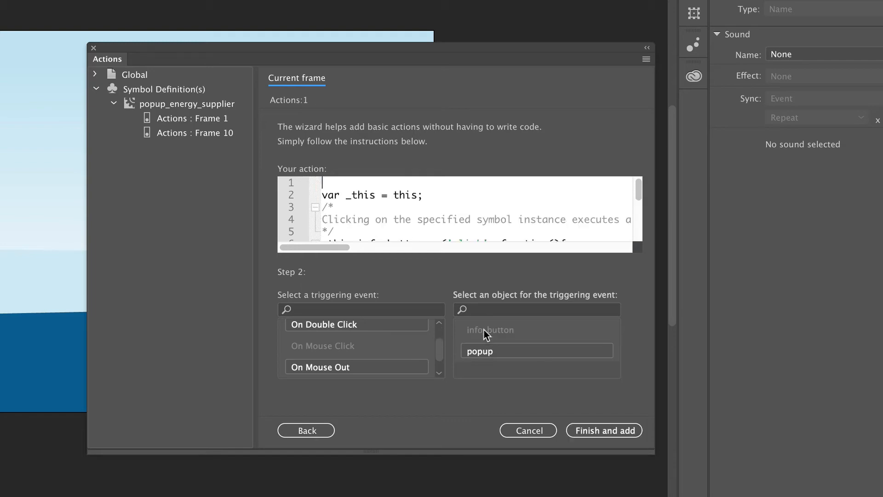
{"action": "left_click", "coordinate": [604, 430]}
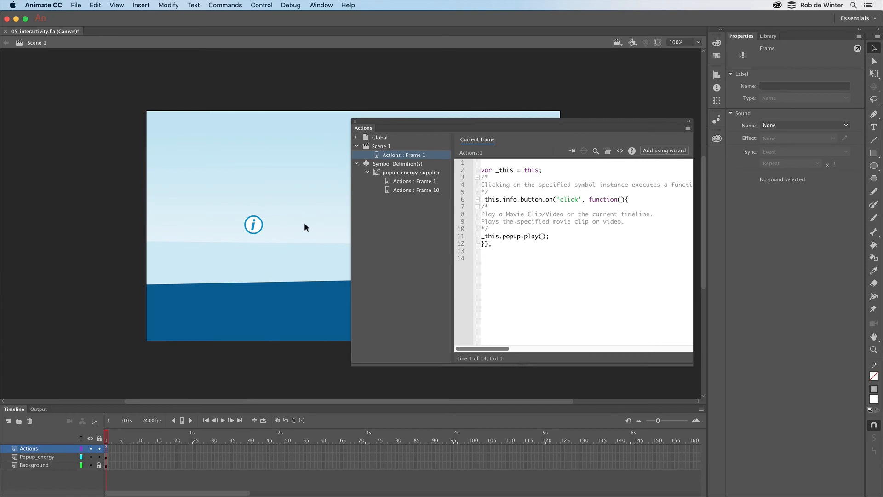
Step: Close the Actions panel and test the document in the browser
{"action": "left_click", "coordinate": [355, 121]}
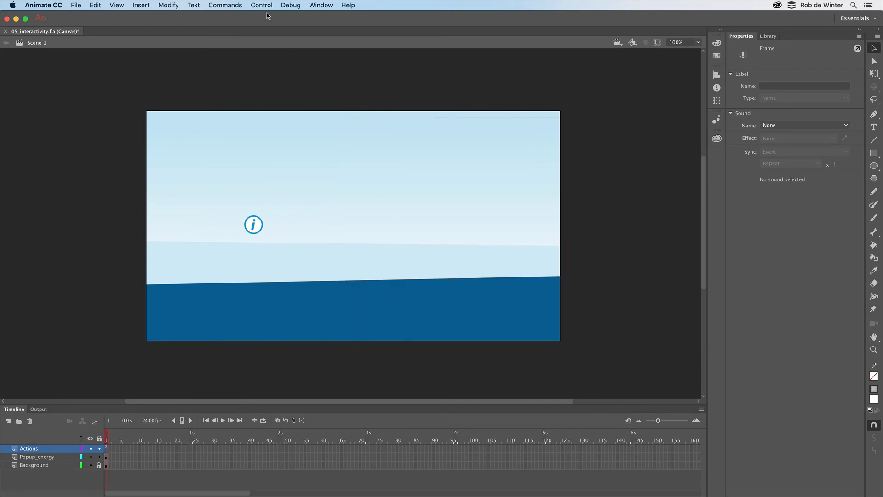
{"action": "left_click", "coordinate": [263, 6]}
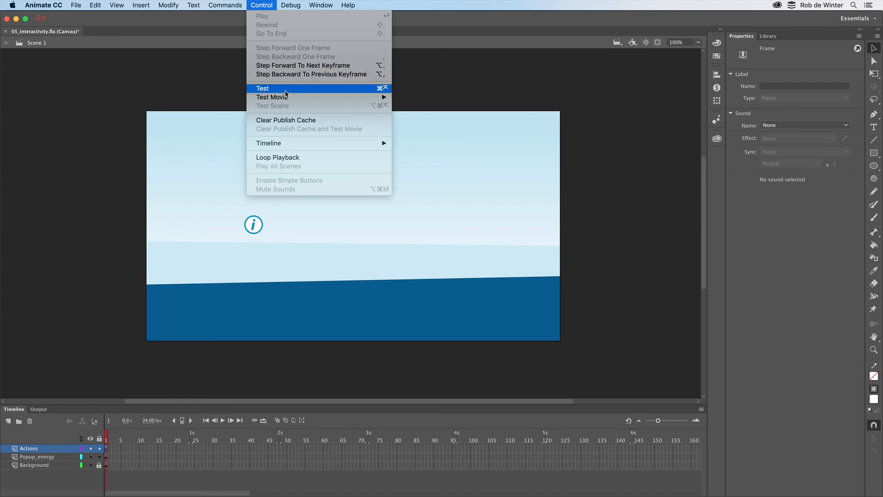
{"action": "left_click", "coordinate": [267, 97]}
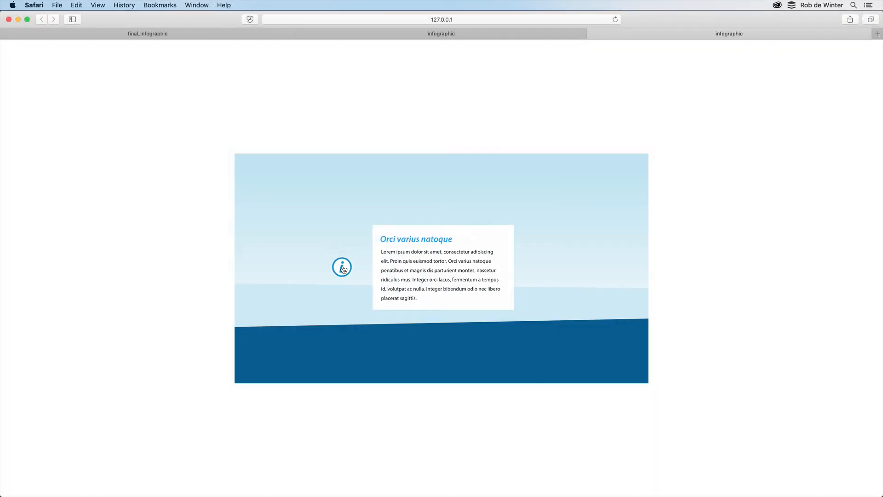